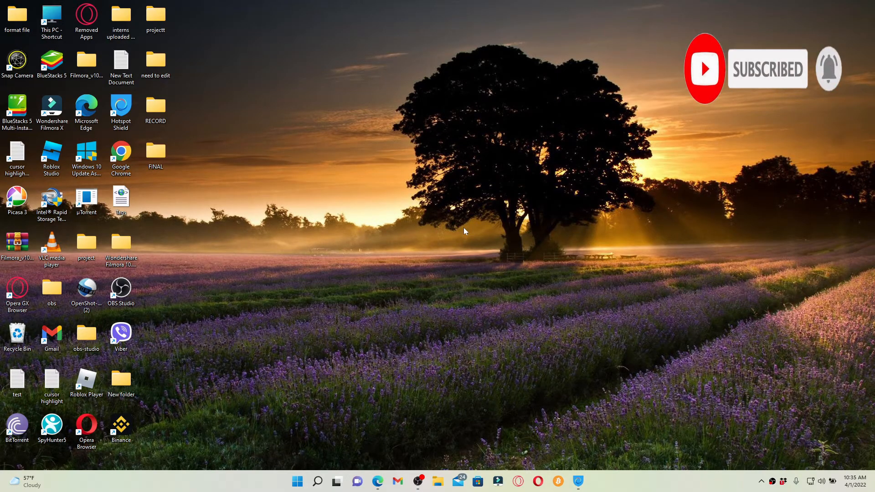
pyautogui.moveTo(524, 310)
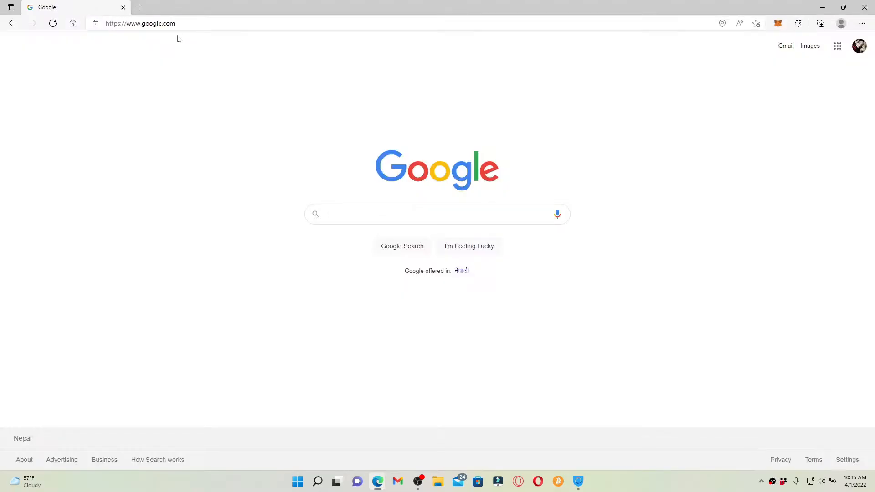
pyautogui.write('www.netflix.com')
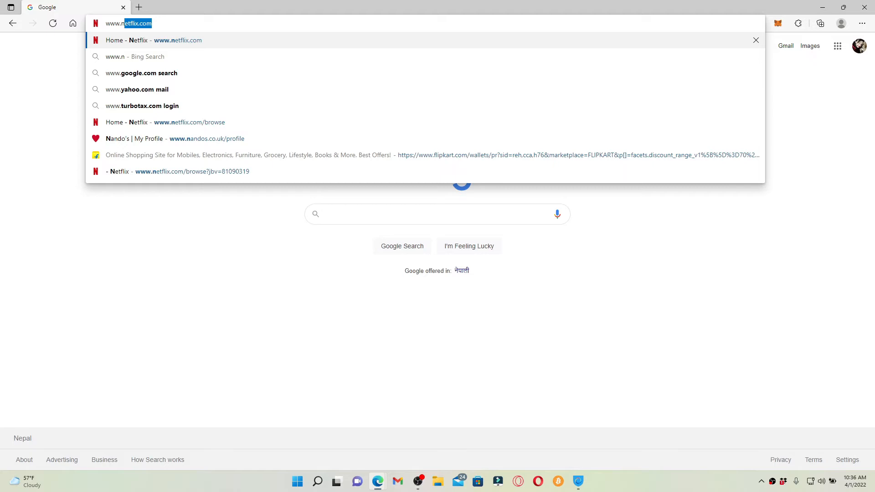
pyautogui.write('//')
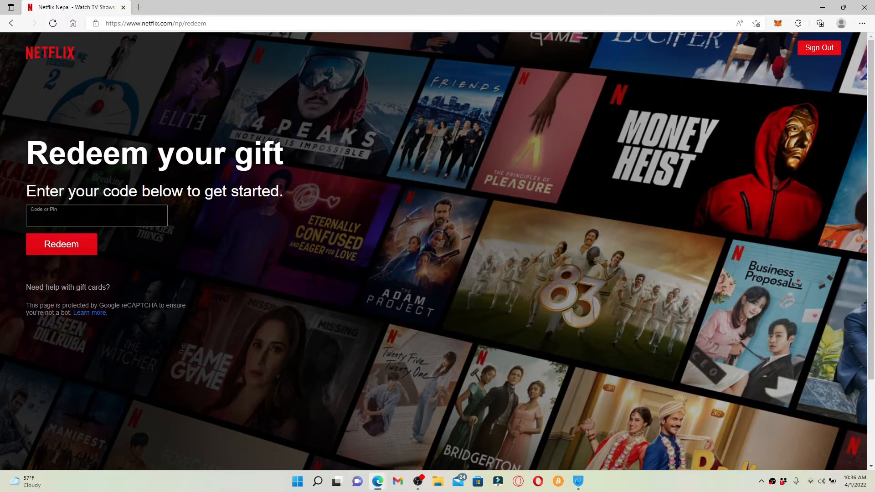
pyautogui.write('542342345')
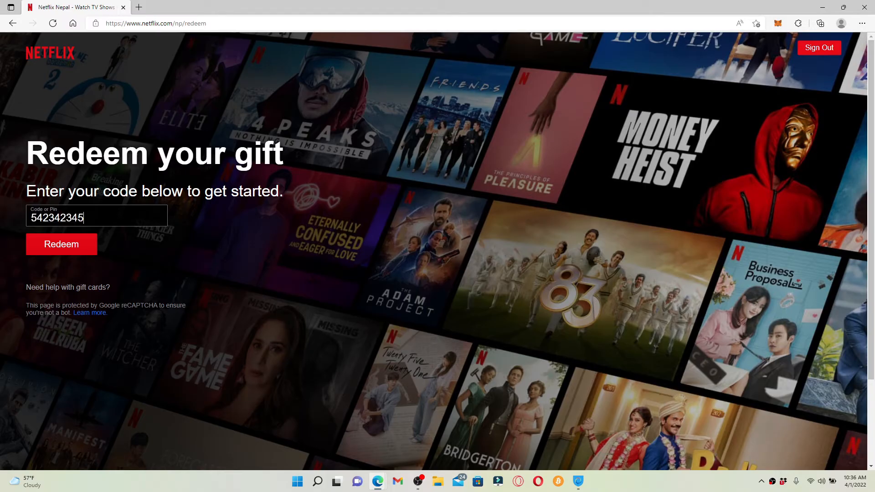